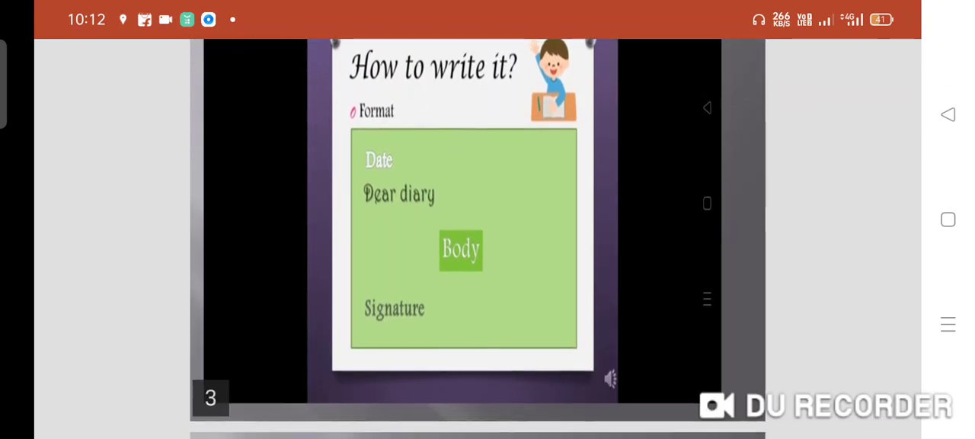
{"action": "scroll", "scroll_direction": "down", "scroll_amount": 3}
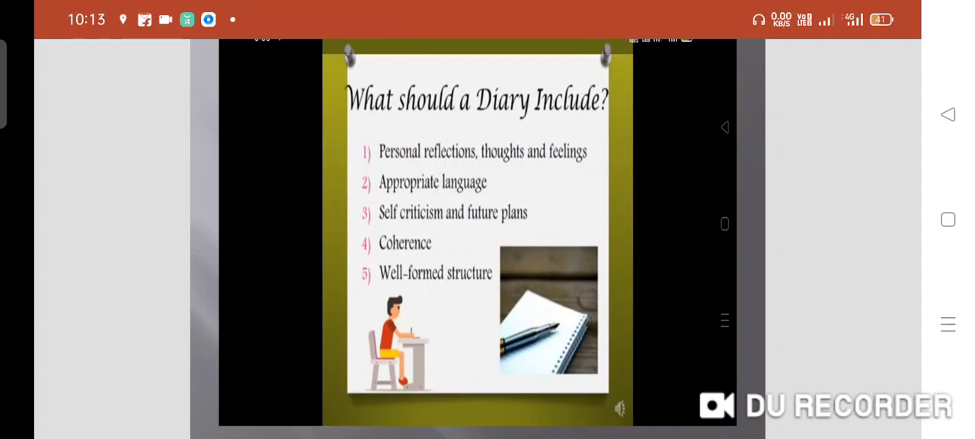
{"action": "scroll", "scroll_direction": "down", "scroll_amount": 3}
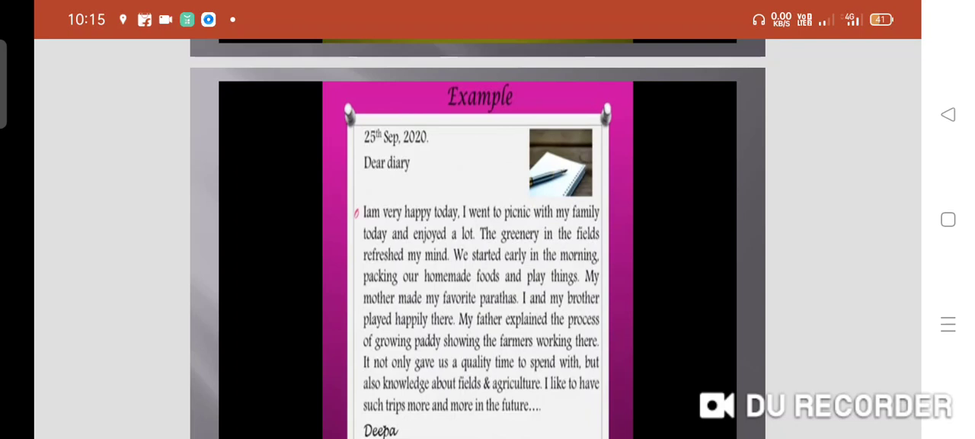
{"action": "scroll", "scroll_direction": "down", "scroll_amount": 3}
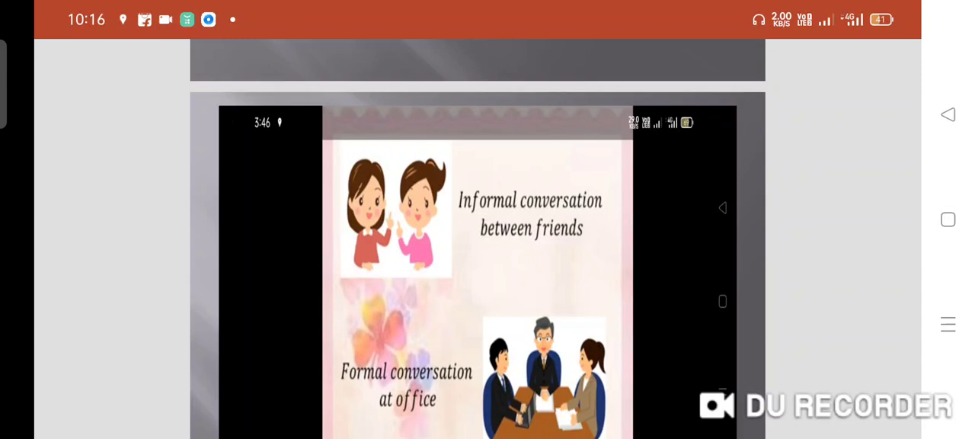
{"action": "scroll", "scroll_direction": "down", "scroll_amount": 3}
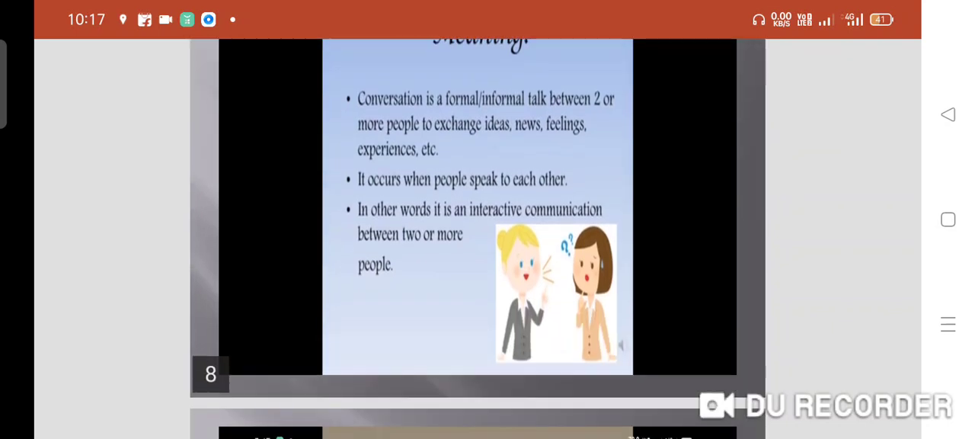
{"action": "scroll", "scroll_direction": "down", "scroll_amount": 3}
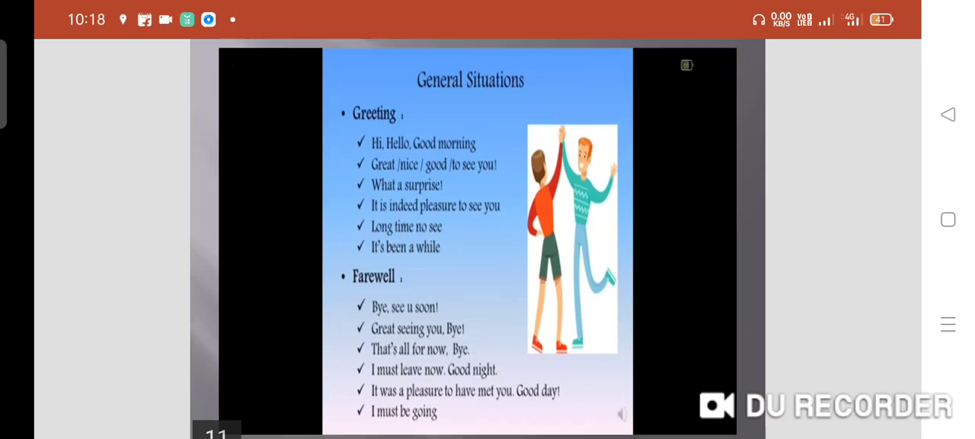
{"action": "scroll", "scroll_direction": "down", "scroll_amount": 3}
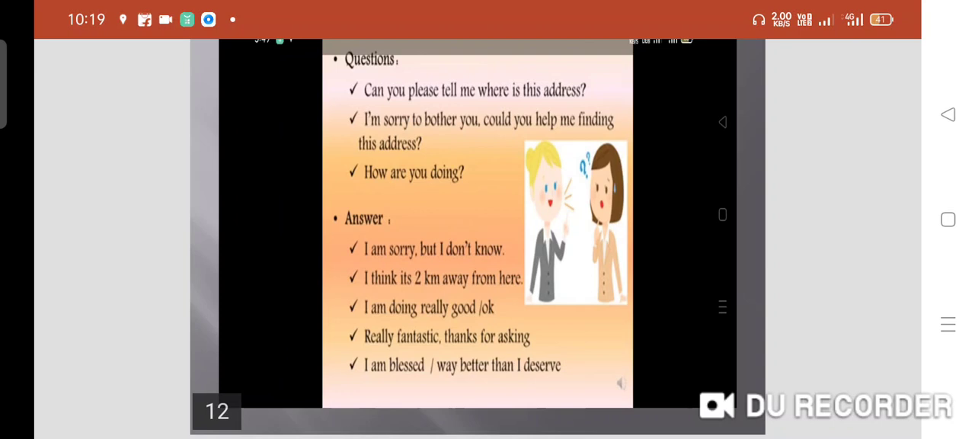
{"action": "scroll", "scroll_direction": "down", "scroll_amount": 3}
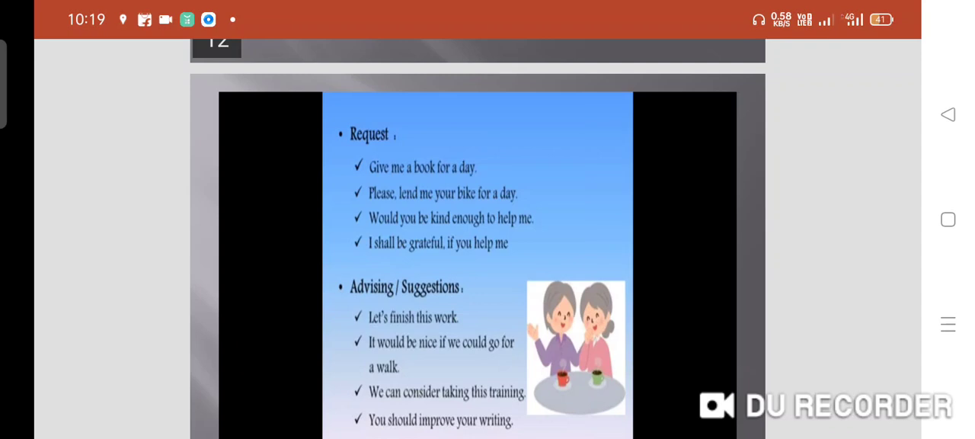
{"action": "scroll", "scroll_direction": "down", "scroll_amount": 3}
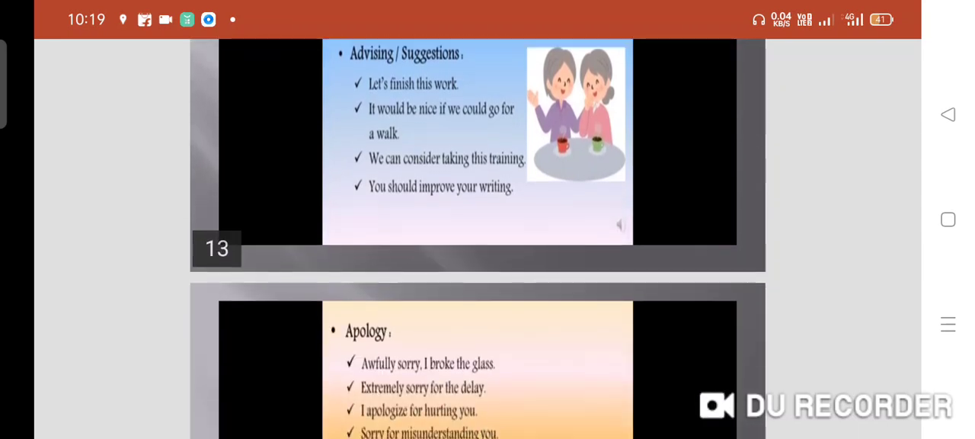
{"action": "scroll", "scroll_direction": "down", "scroll_amount": 3}
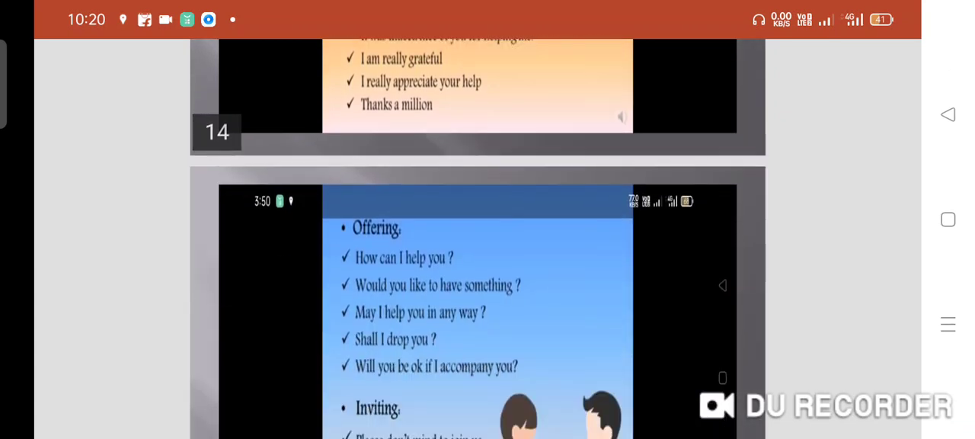
{"action": "scroll", "scroll_direction": "down", "scroll_amount": 3}
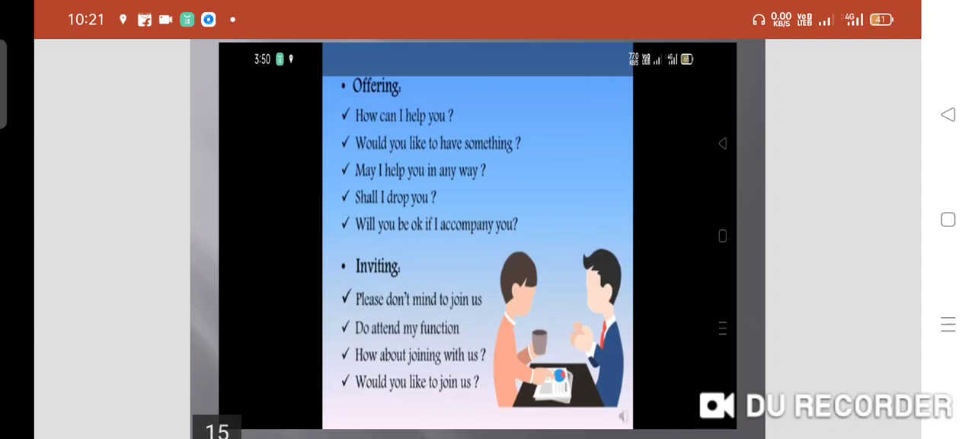
{"action": "scroll", "scroll_direction": "down", "scroll_amount": 3}
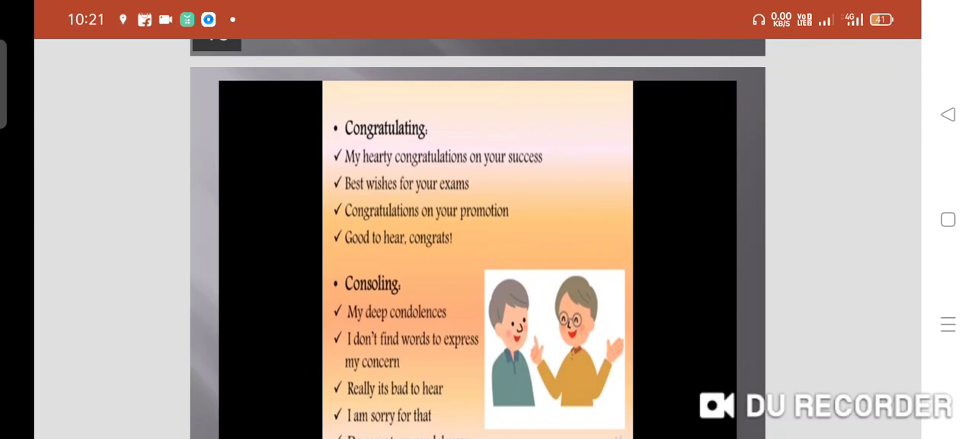
{"action": "scroll", "scroll_direction": "down", "scroll_amount": 3}
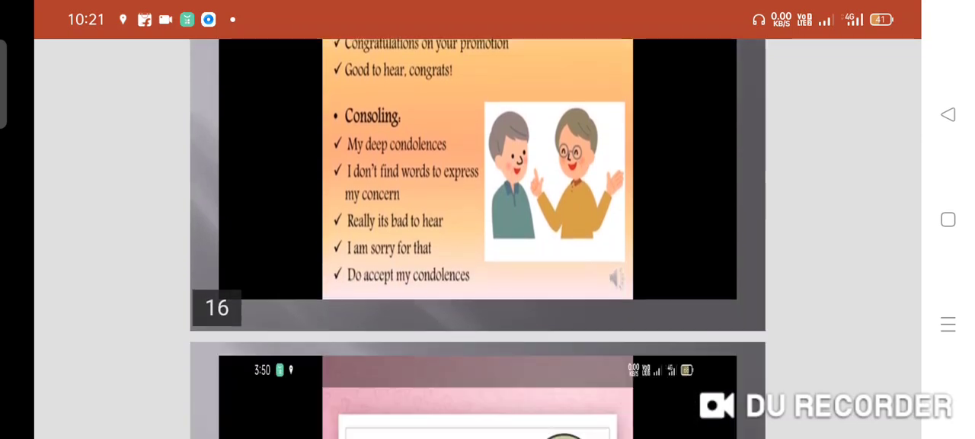
{"action": "scroll", "scroll_direction": "down", "scroll_amount": 3}
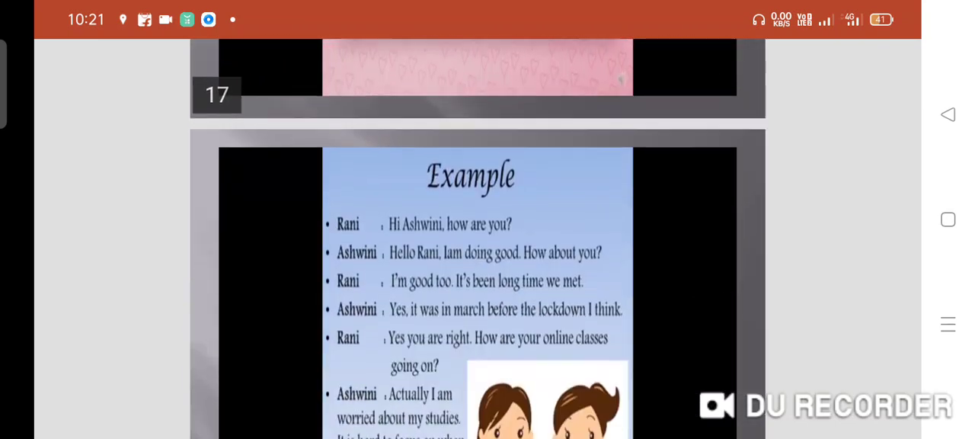
{"action": "scroll", "scroll_direction": "down", "scroll_amount": 3}
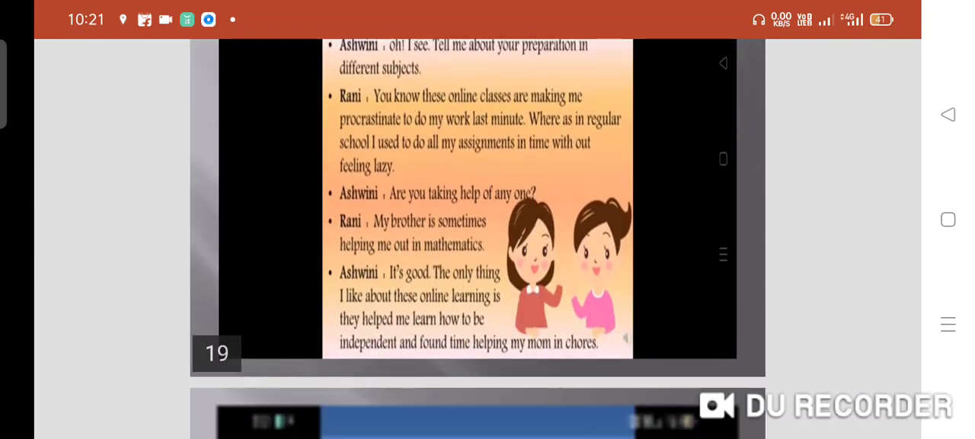